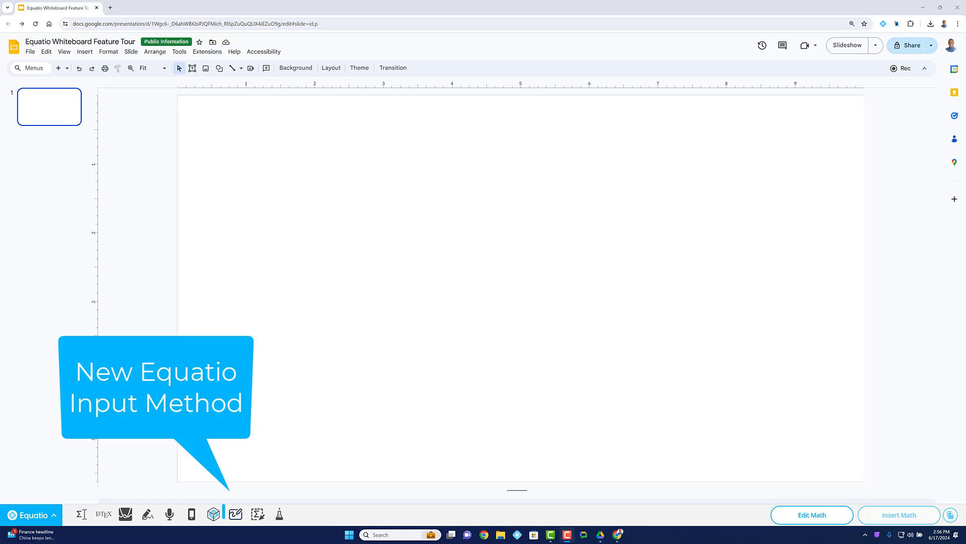
Step: Open a new blank Equatio whiteboard canvas from the Equatio toolbar
click(236, 514)
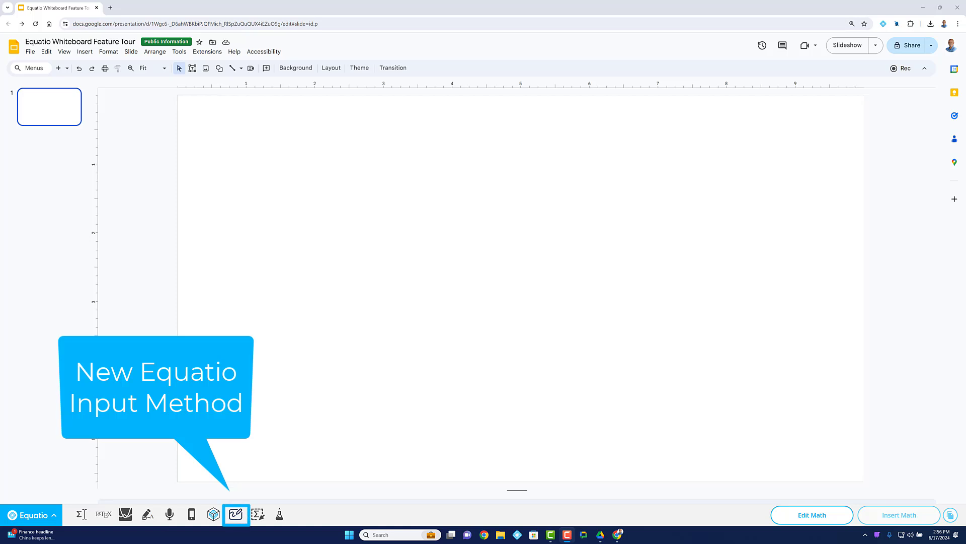
click(235, 514)
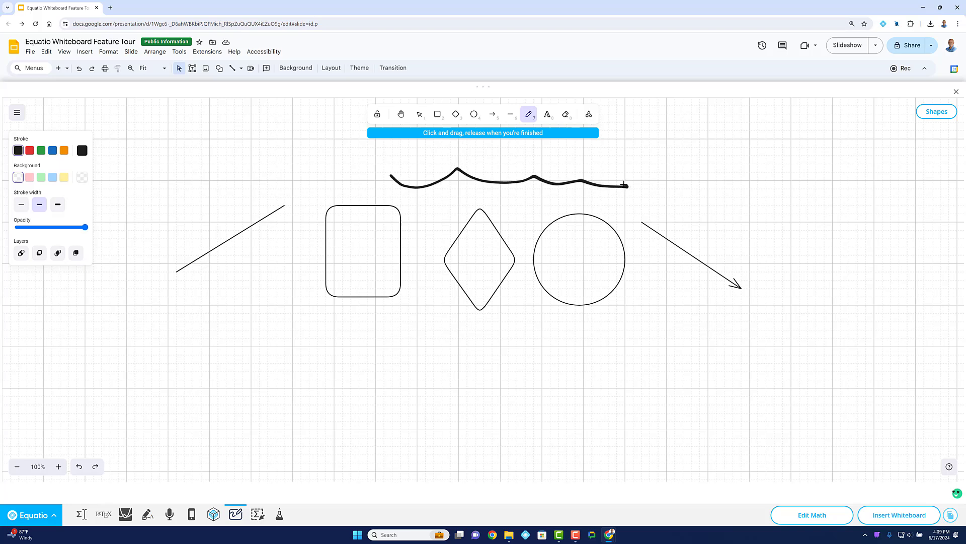
Step: Add the text 'I Love Equatio' and web-embed the Khan Academy YouTube link
text(I Love Equatio)
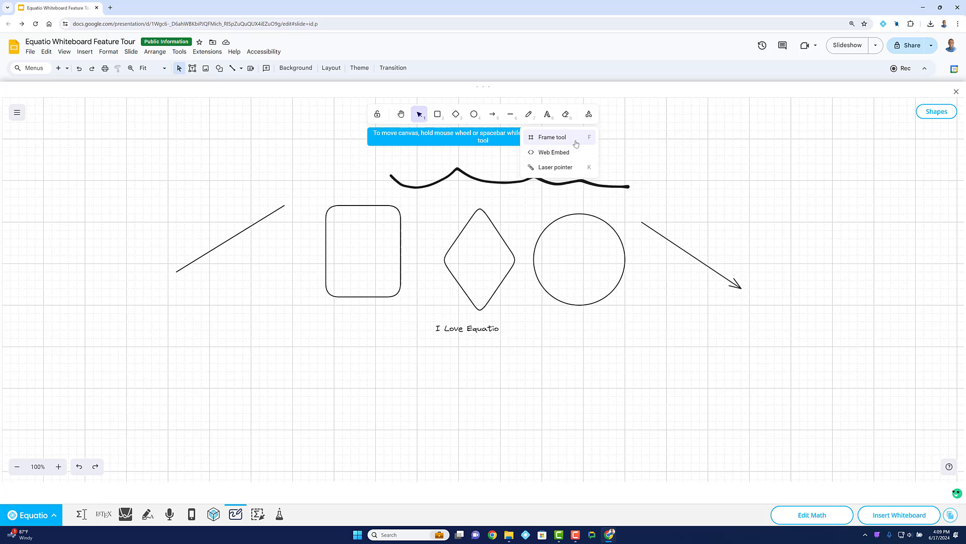
click(553, 152)
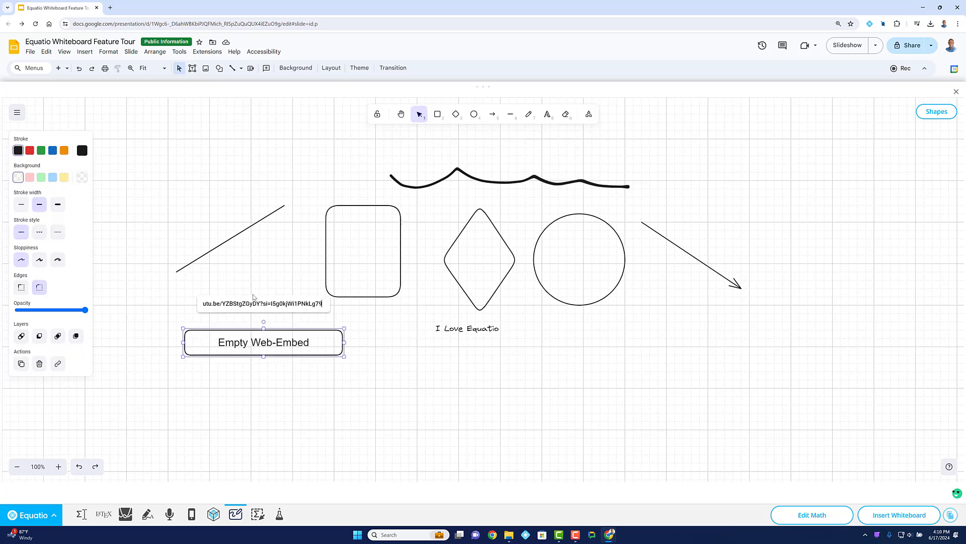
key(Enter)
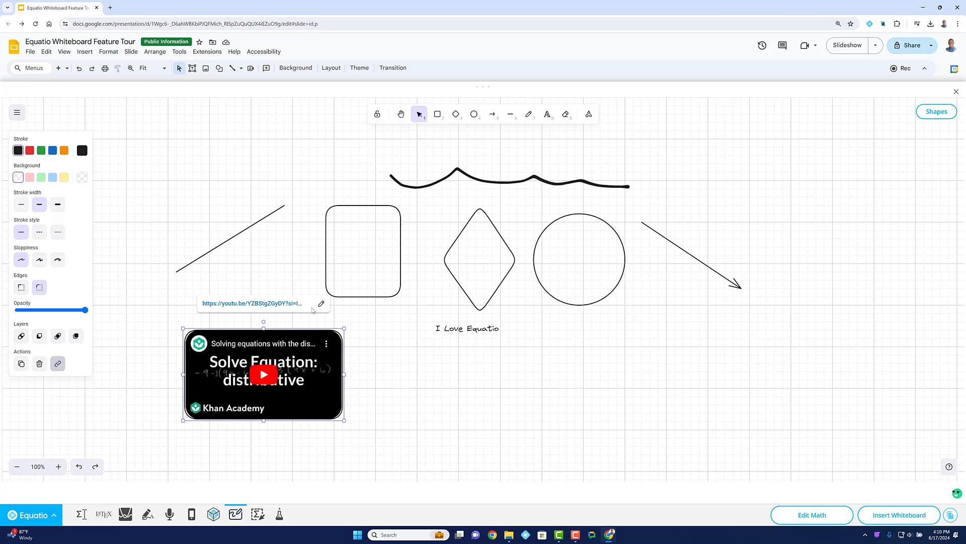
click(518, 358)
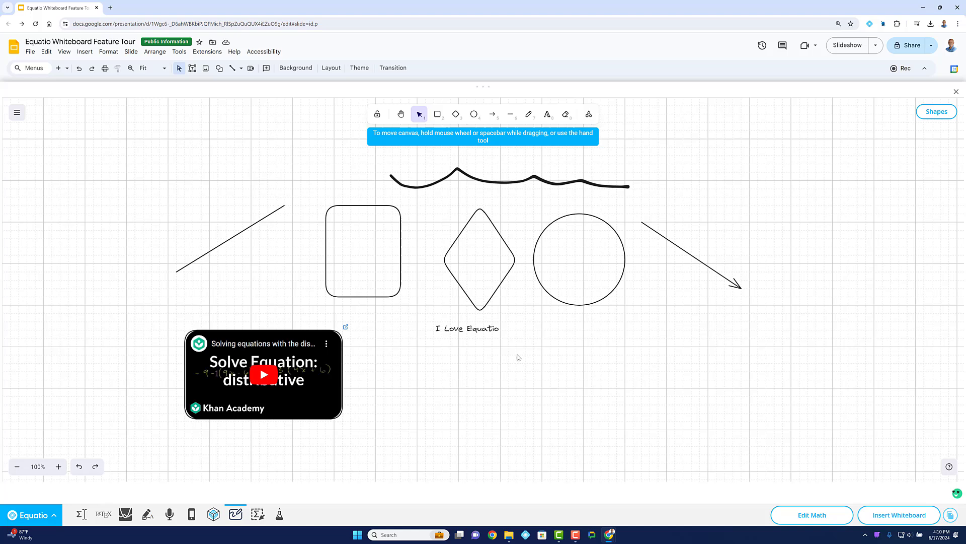
mouse_move(363, 214)
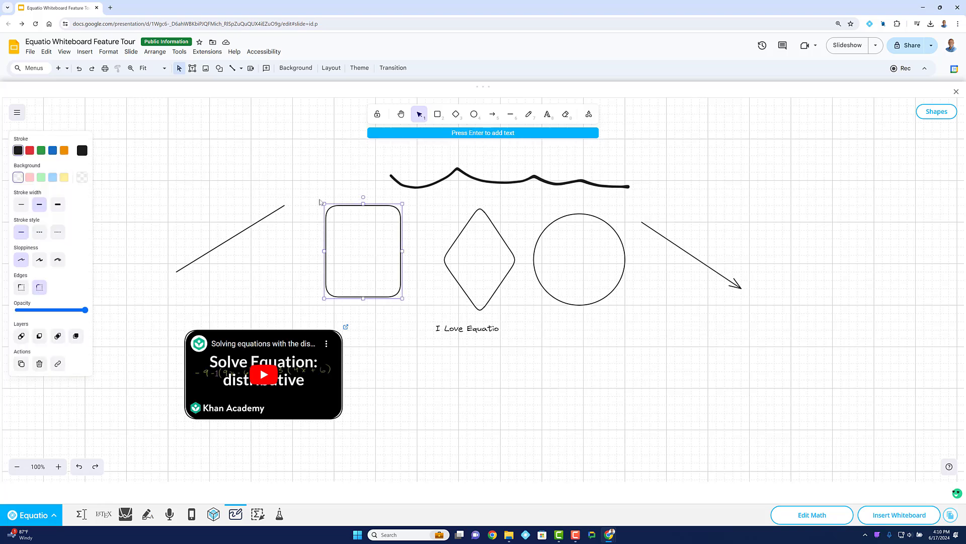
Step: Style the rounded rectangle with a bold dashed orange outline and light green fill
click(75, 149)
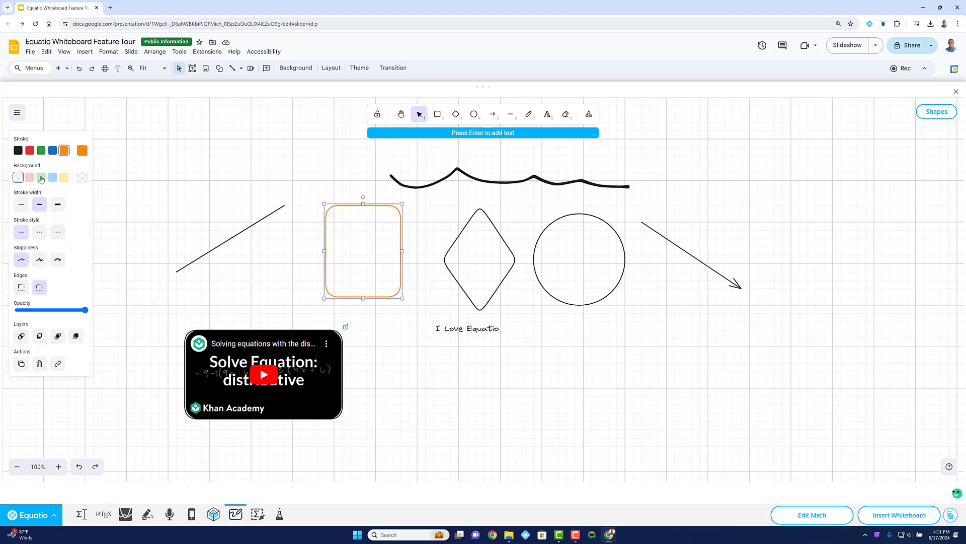
click(41, 178)
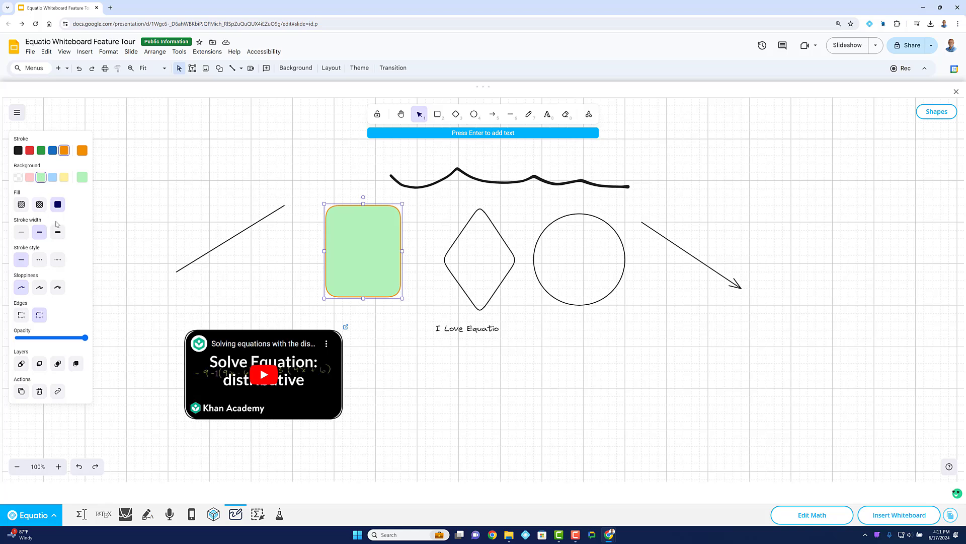
click(57, 232)
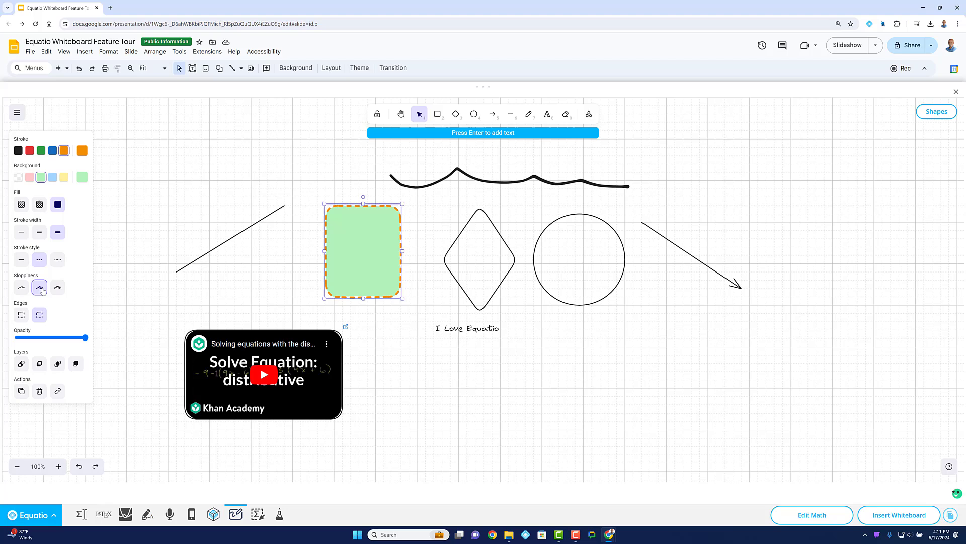
drag(85, 338, 25, 337)
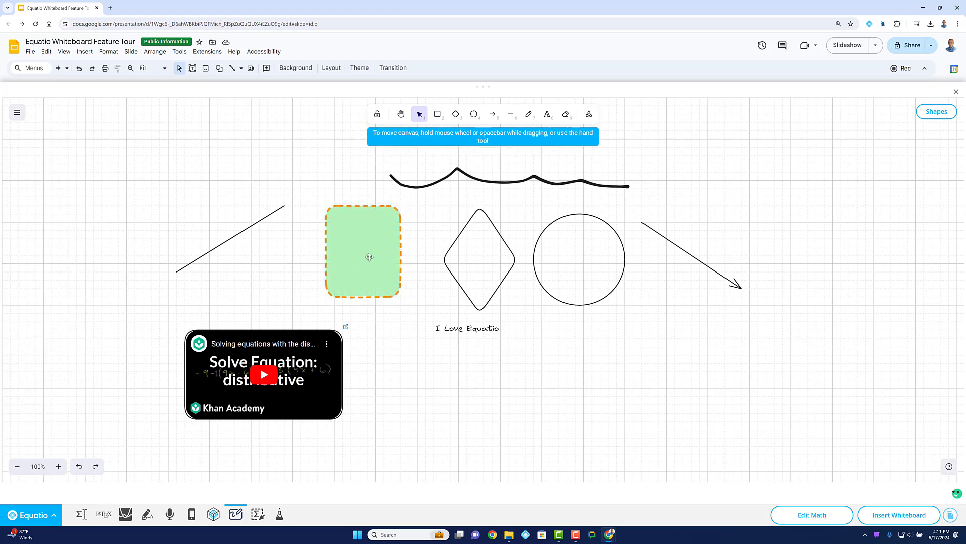
right_click(363, 255)
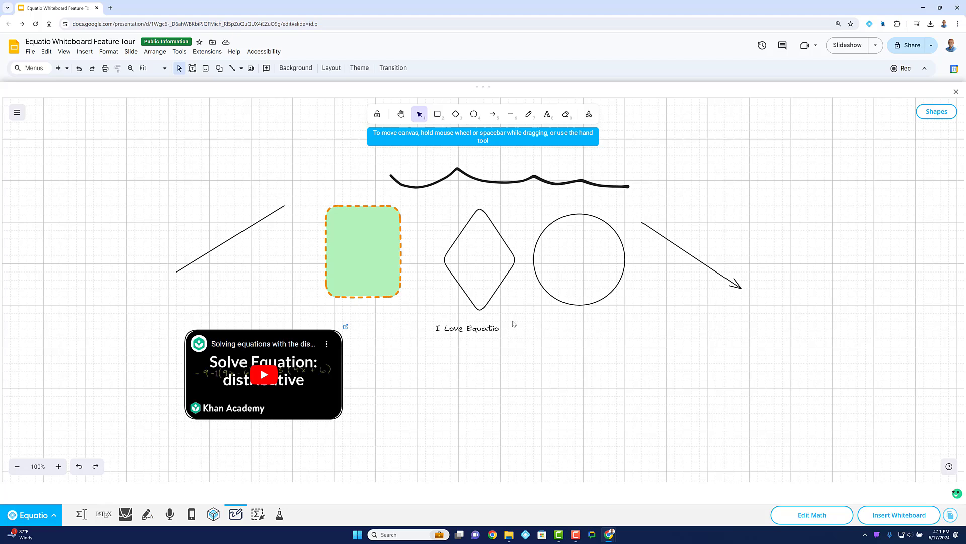
right_click(513, 325)
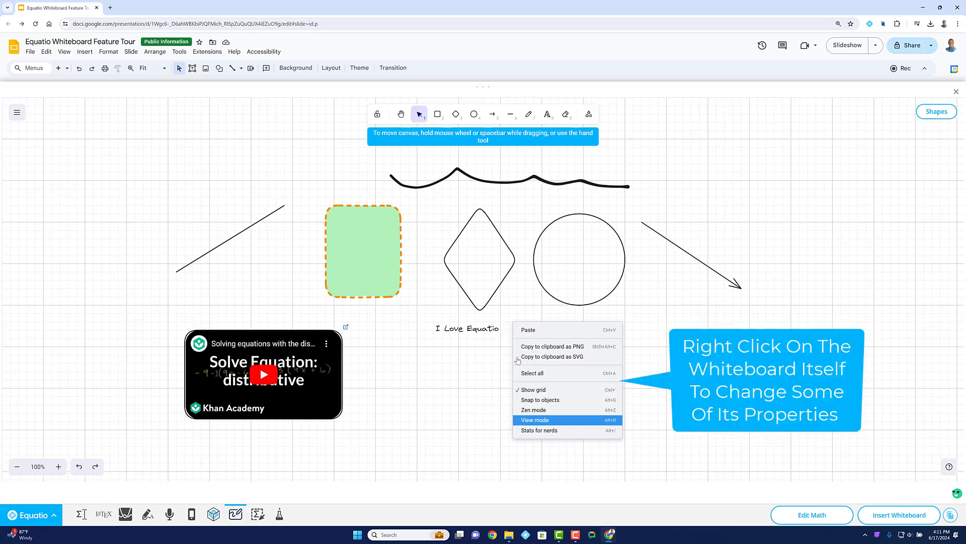
click(519, 395)
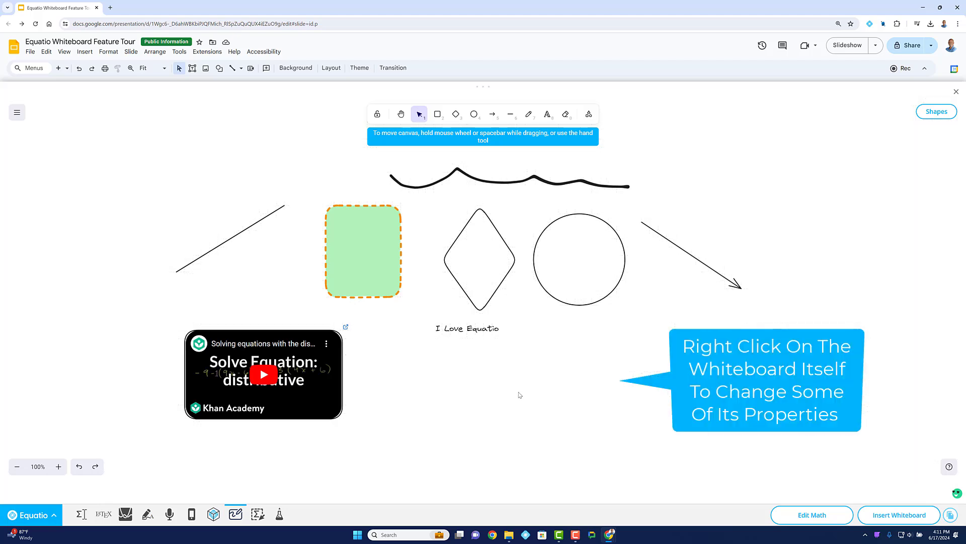
right_click(520, 395)
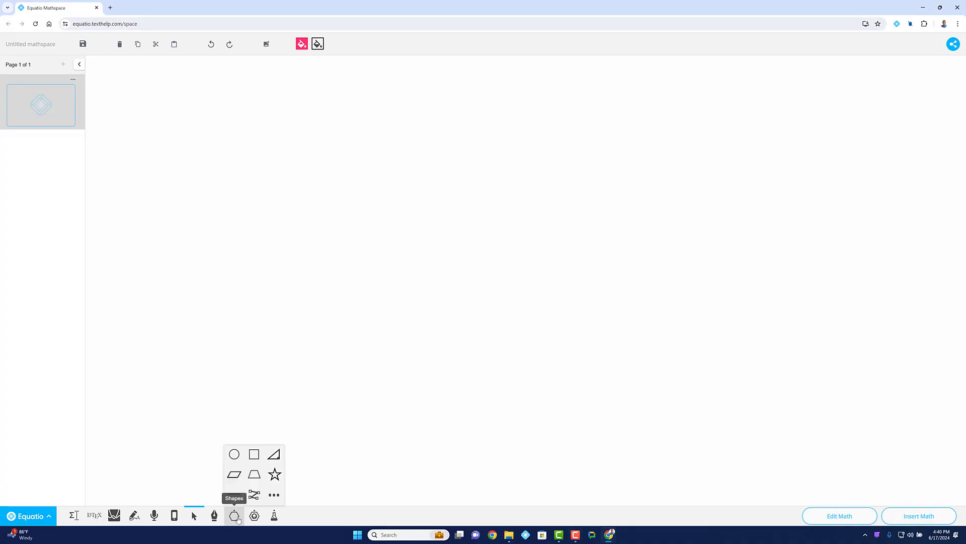
click(274, 494)
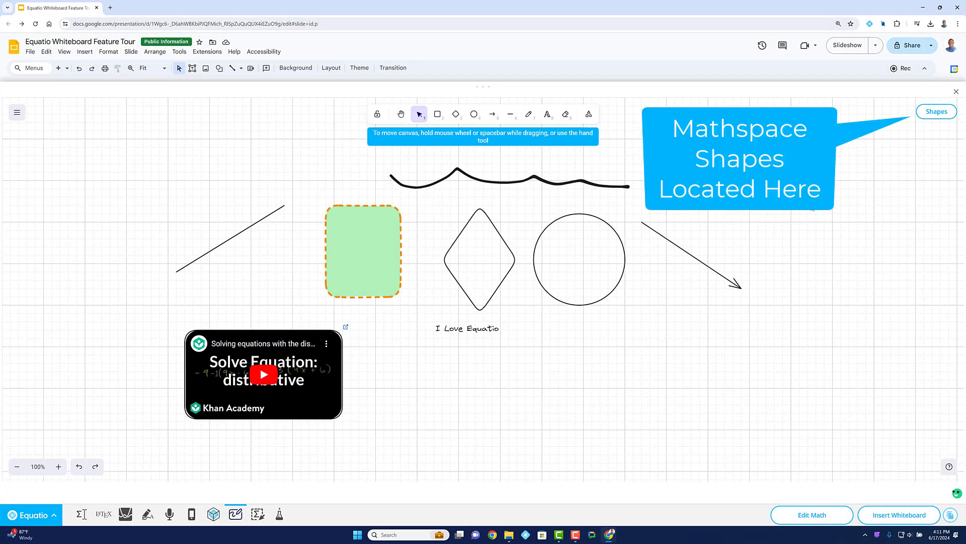
Step: Add rhombus, kite, Pentomino set and cylinder from the Shapes library, then insert the whiteboard
click(935, 112)
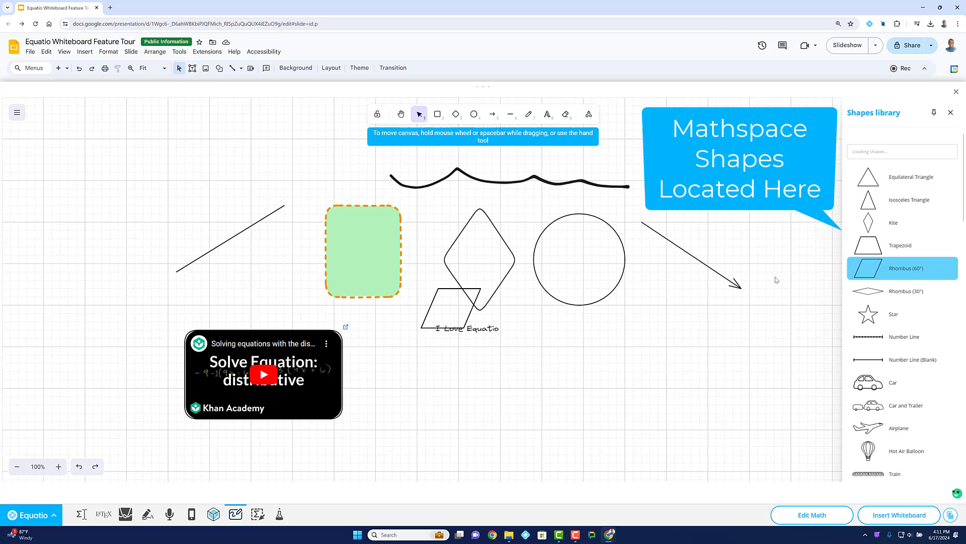
click(901, 267)
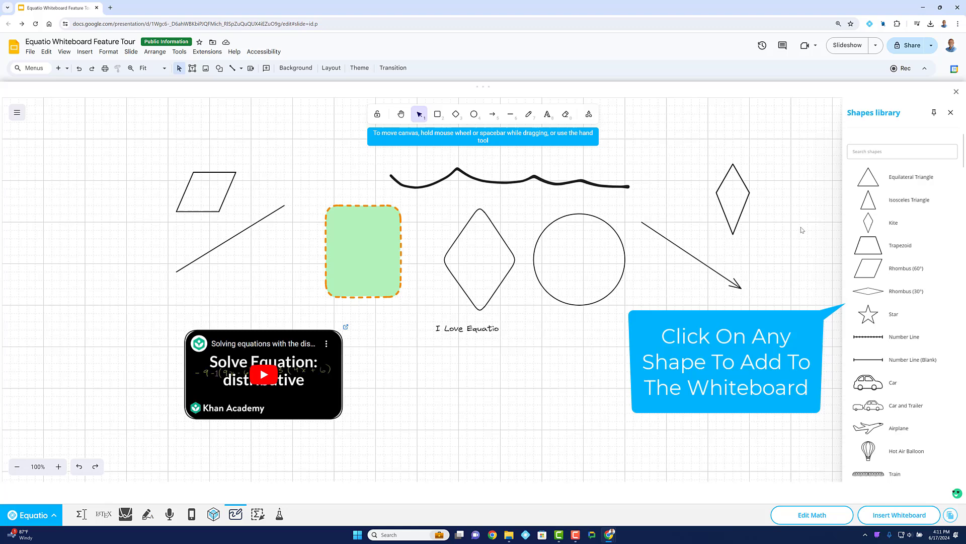
scroll(down, 3)
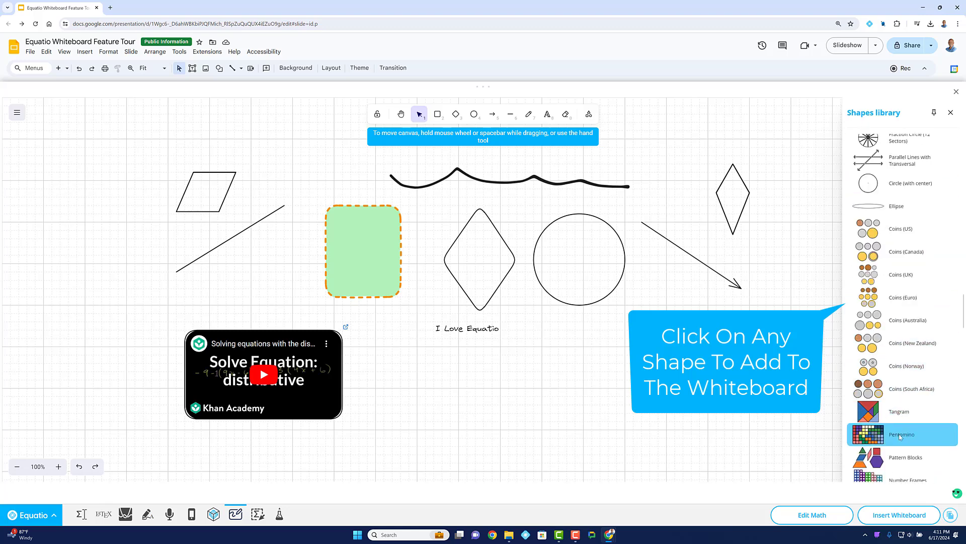
click(900, 433)
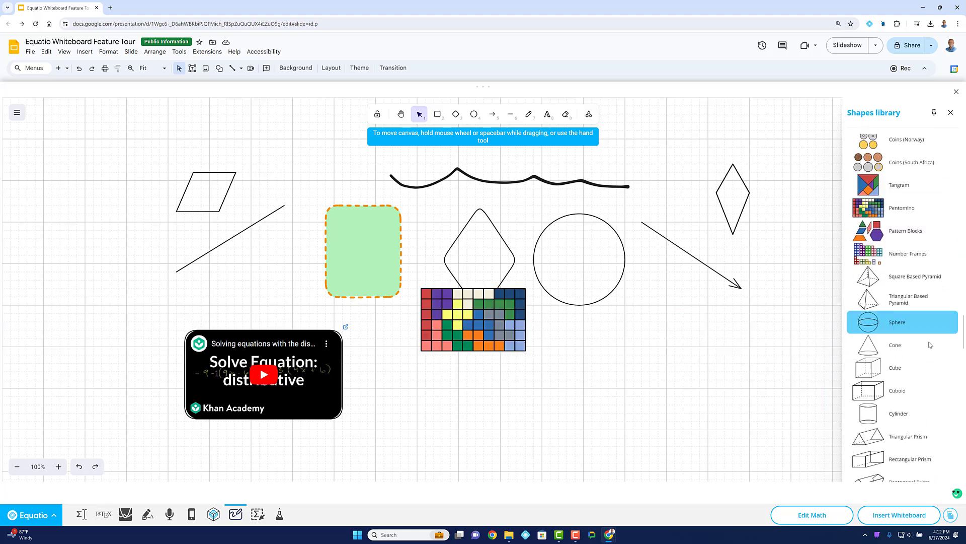
scroll(down, 3)
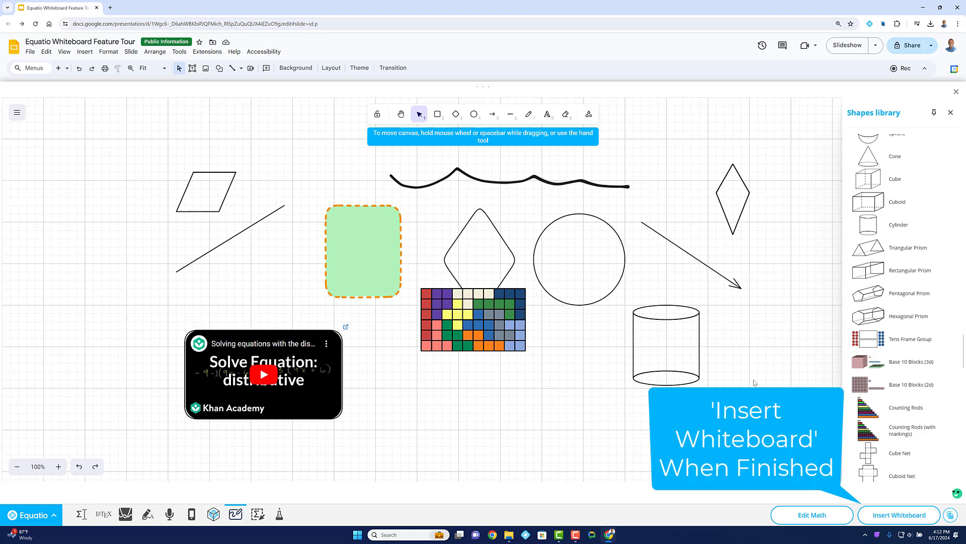
click(899, 514)
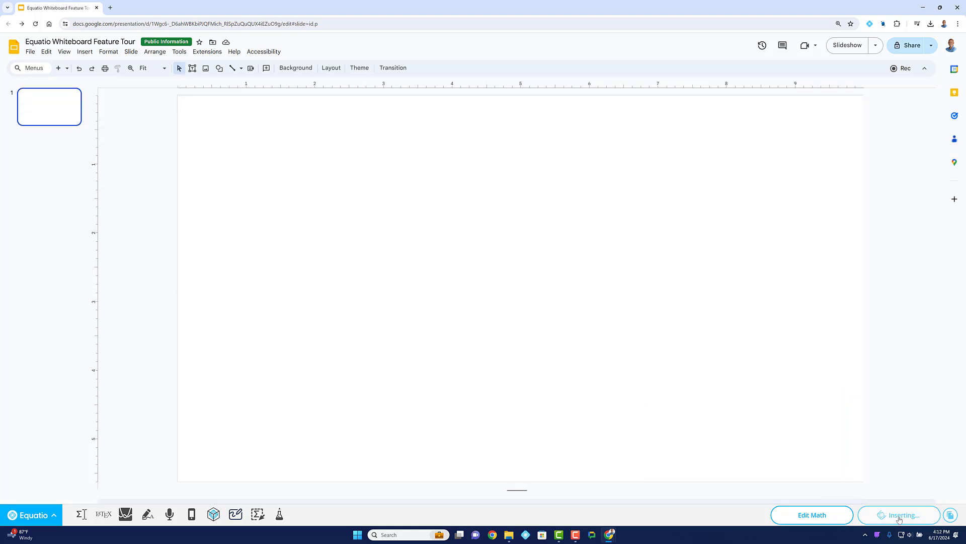